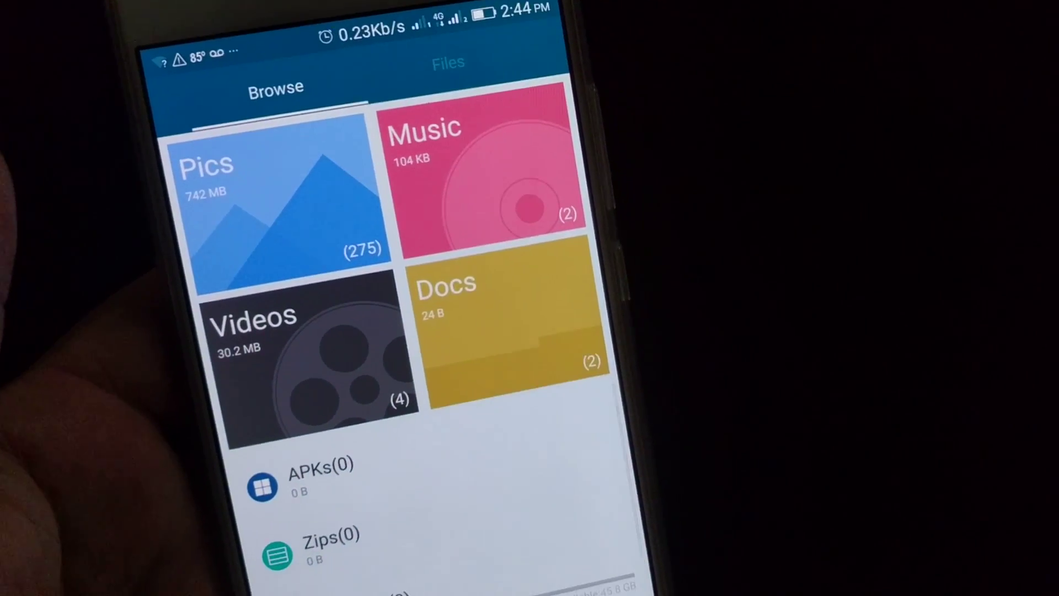
Hard-press the Contacts icon to show its 3D Touch shortcut menu
{"action": "scroll", "scroll_direction": "down", "scroll_amount": 3}
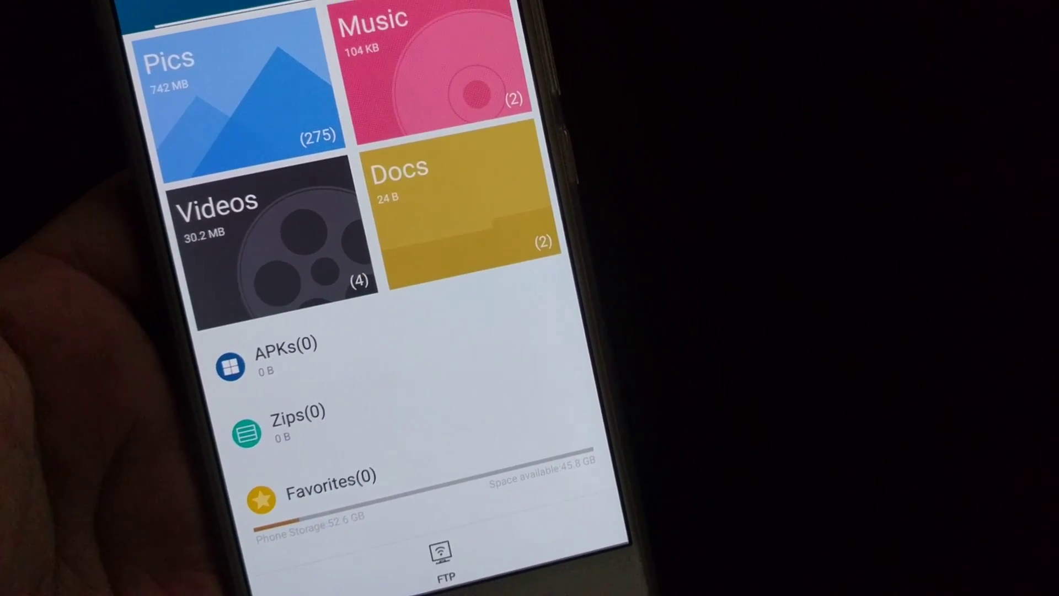
{"action": "scroll", "scroll_direction": "down", "scroll_amount": 3}
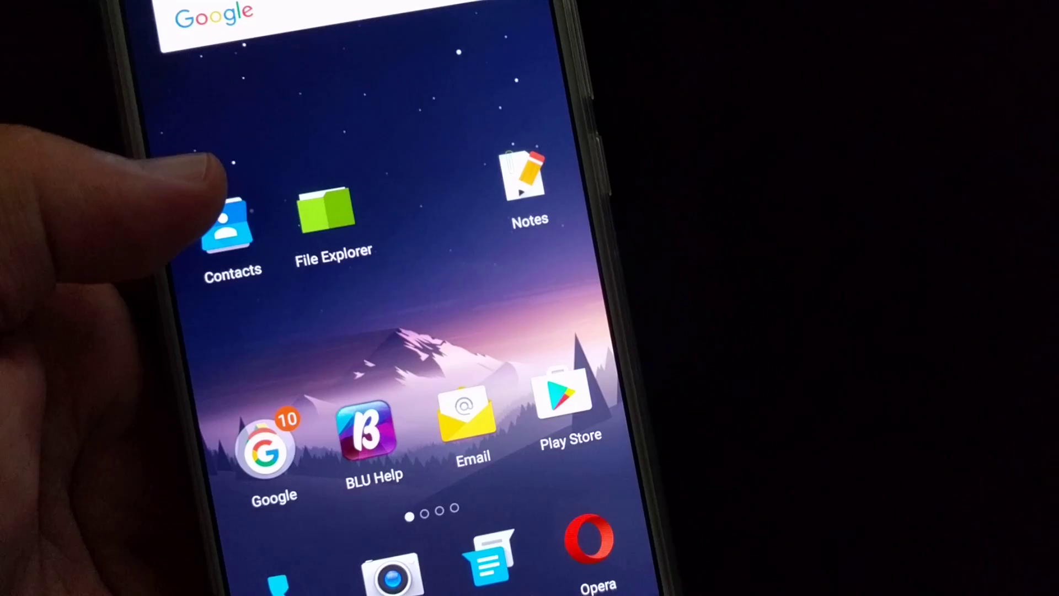
{"action": "left_click", "coordinate": [227, 226]}
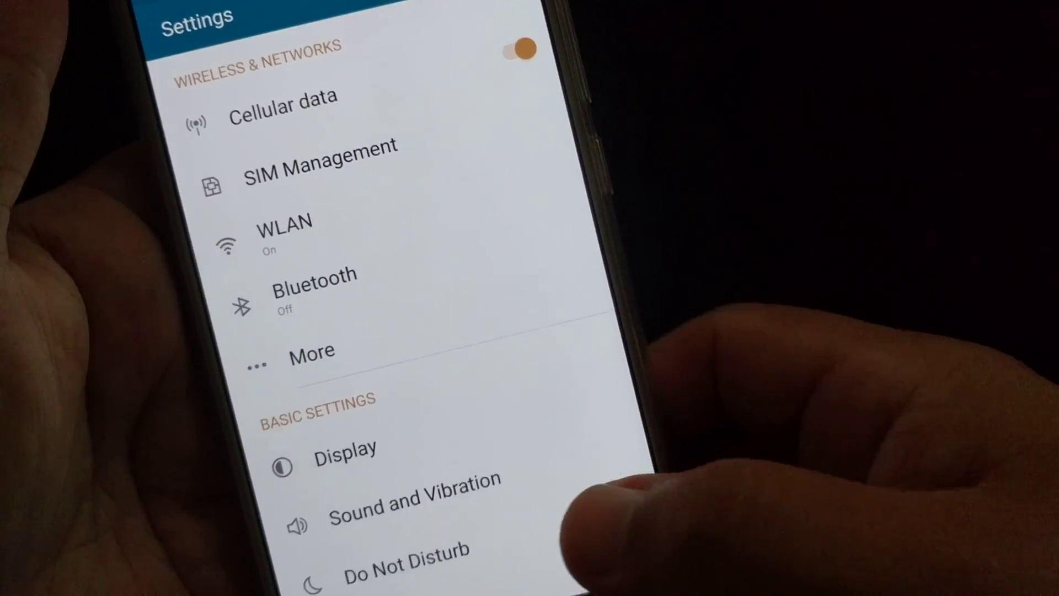
Return to main Settings and open Advanced Settings to view the 3D Touch options
{"action": "scroll", "scroll_direction": "up", "scroll_amount": 3}
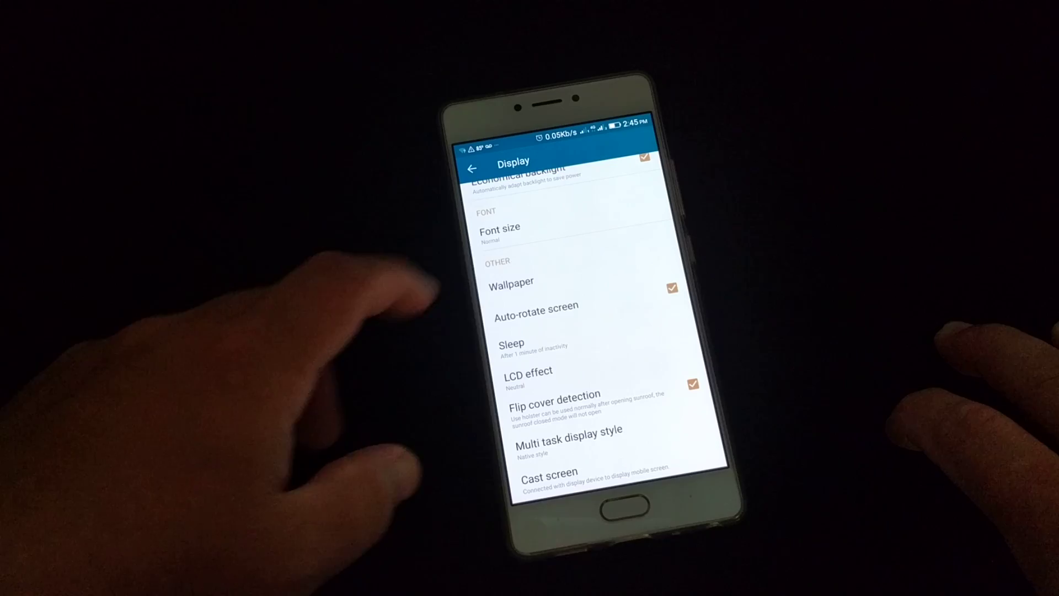
{"action": "scroll", "scroll_direction": "down", "scroll_amount": 3}
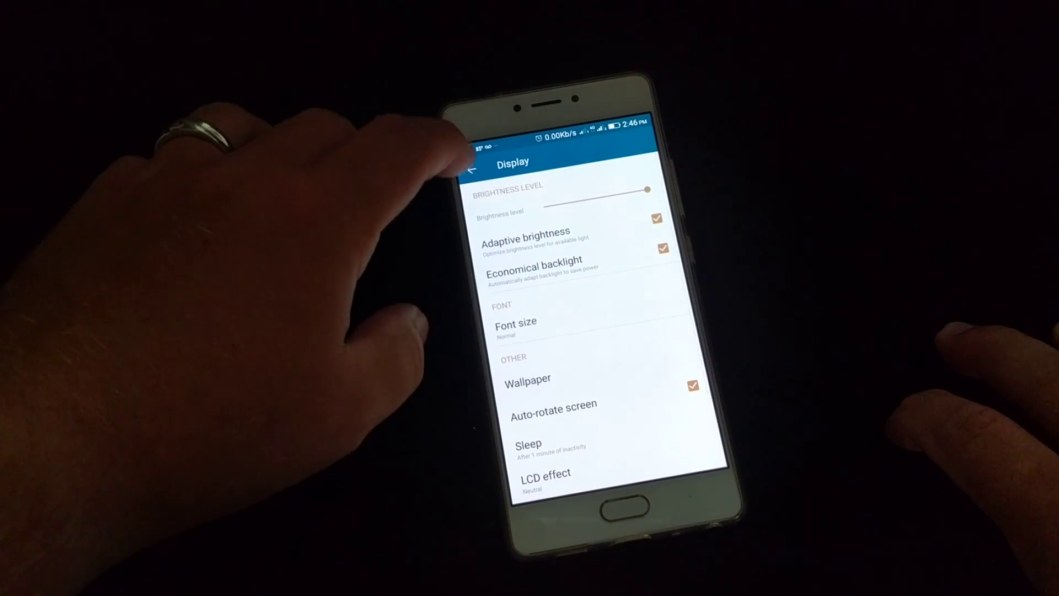
{"action": "left_click", "coordinate": [470, 171]}
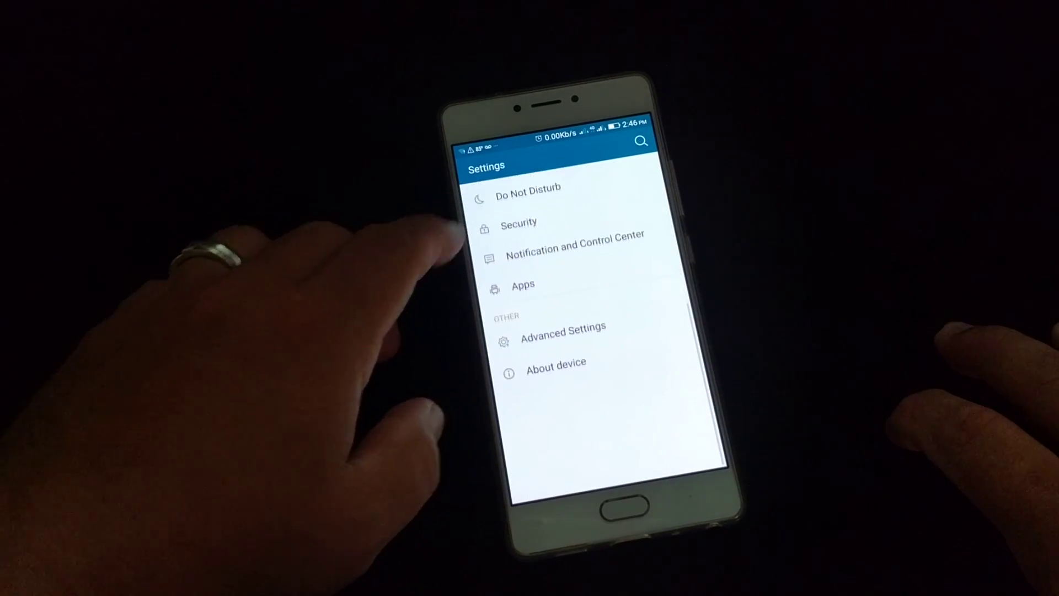
{"action": "left_click", "coordinate": [563, 328]}
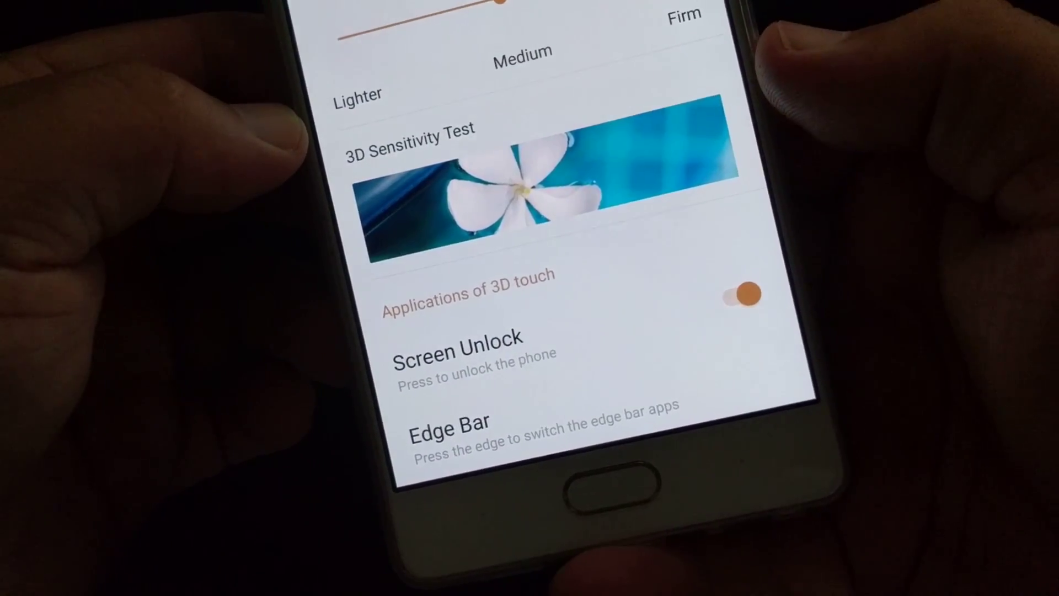
{"action": "scroll", "scroll_direction": "down", "scroll_amount": 3}
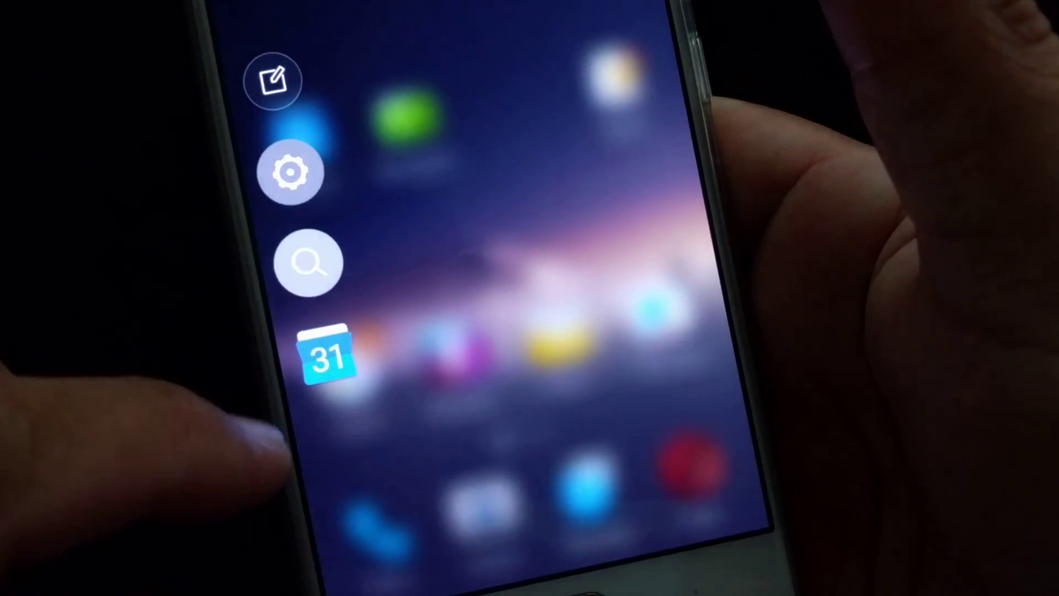
Launch Settings from the Edge Bar gear and browse Display, Sound, Security and Apps
{"action": "left_click", "coordinate": [289, 171]}
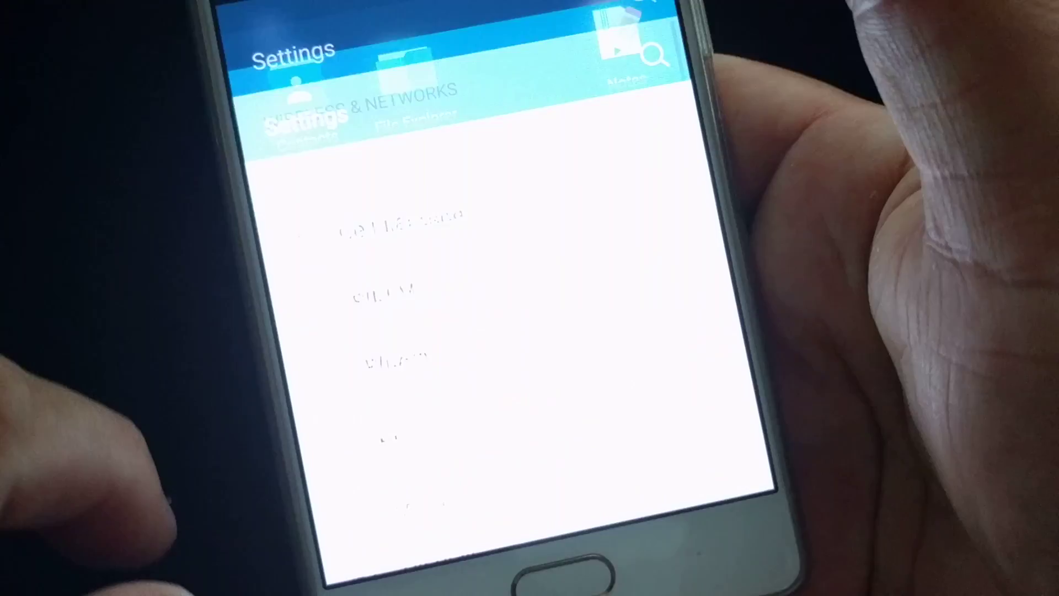
{"action": "scroll", "scroll_direction": "down", "scroll_amount": 3}
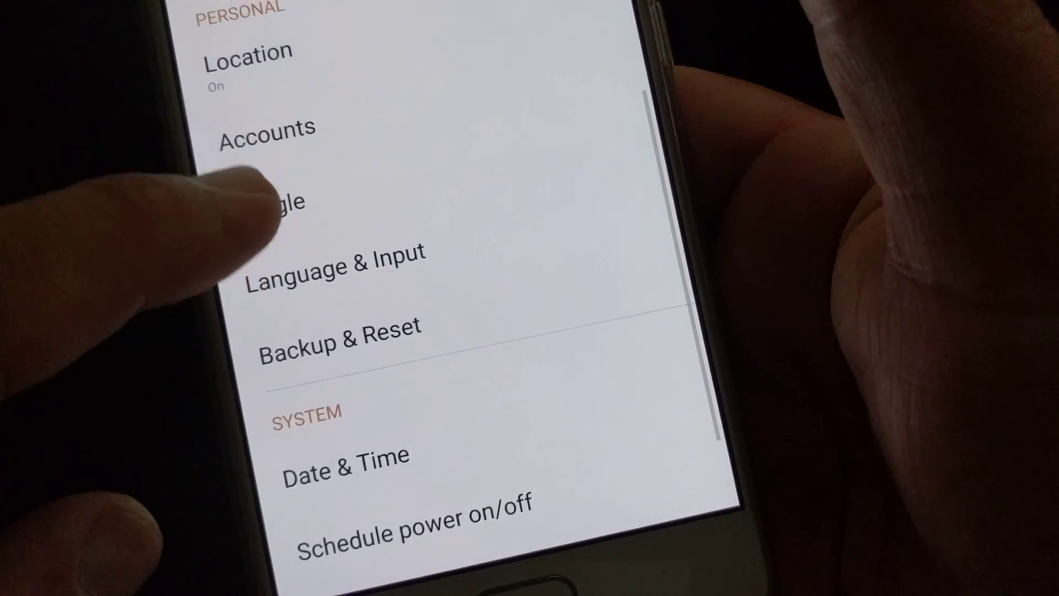
{"action": "scroll", "scroll_direction": "up", "scroll_amount": 3}
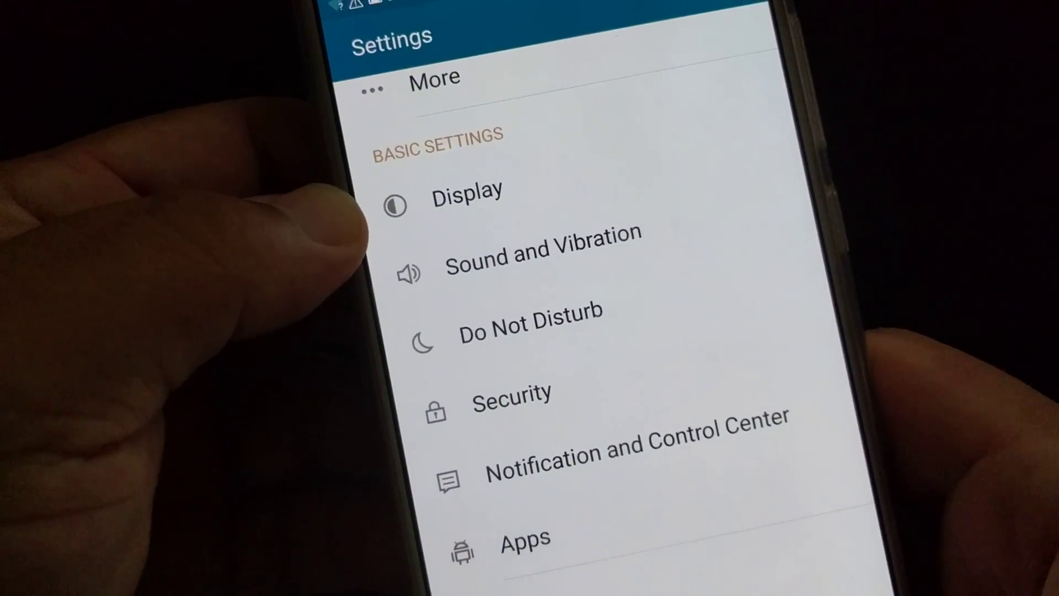
{"action": "scroll", "scroll_direction": "up", "scroll_amount": 3}
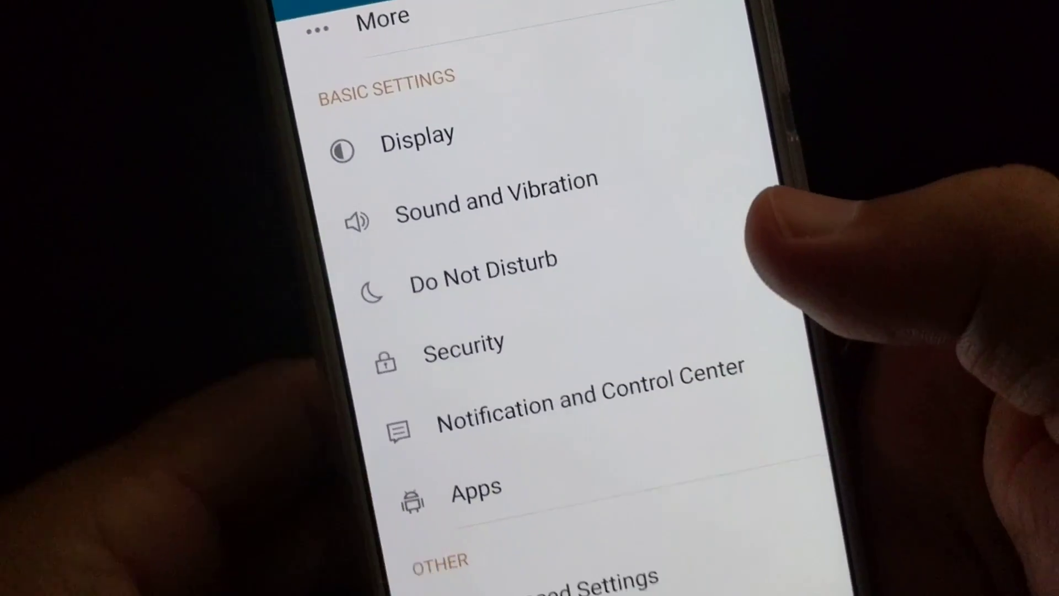